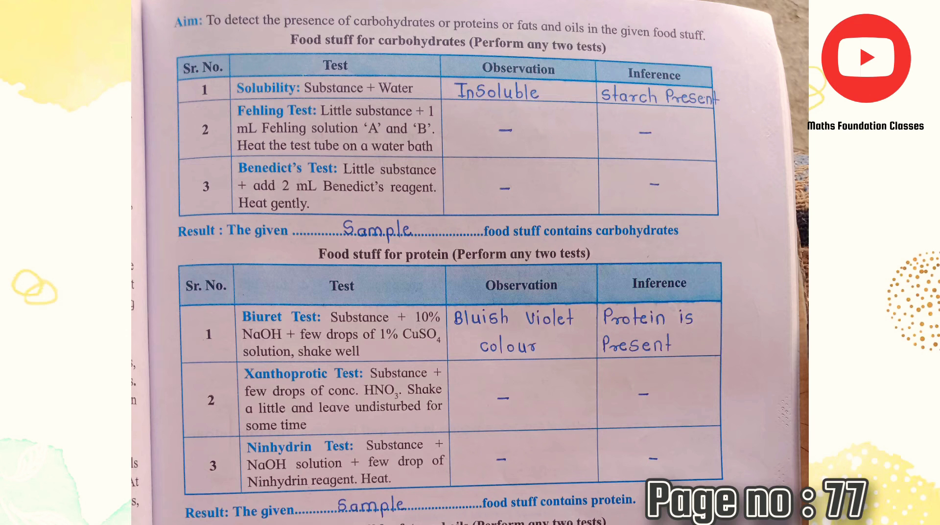
scroll("down", 3)
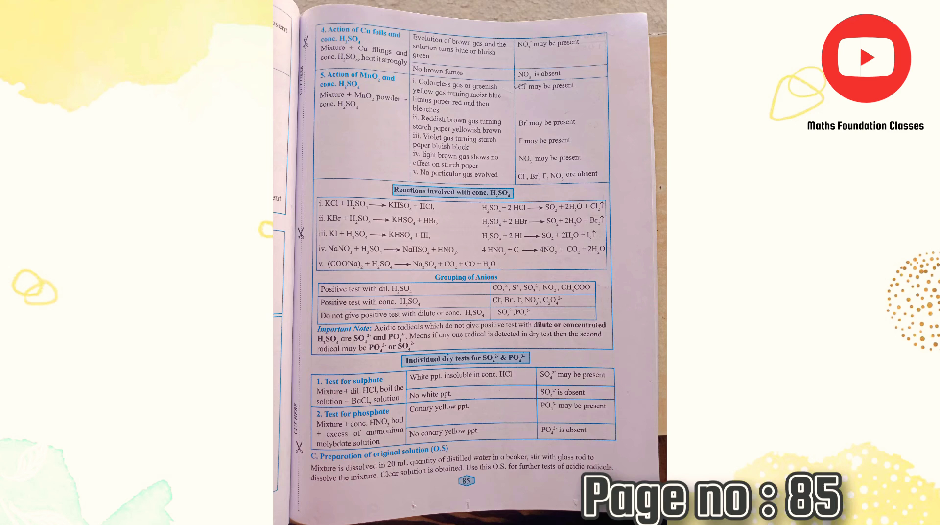
scroll("left", 3)
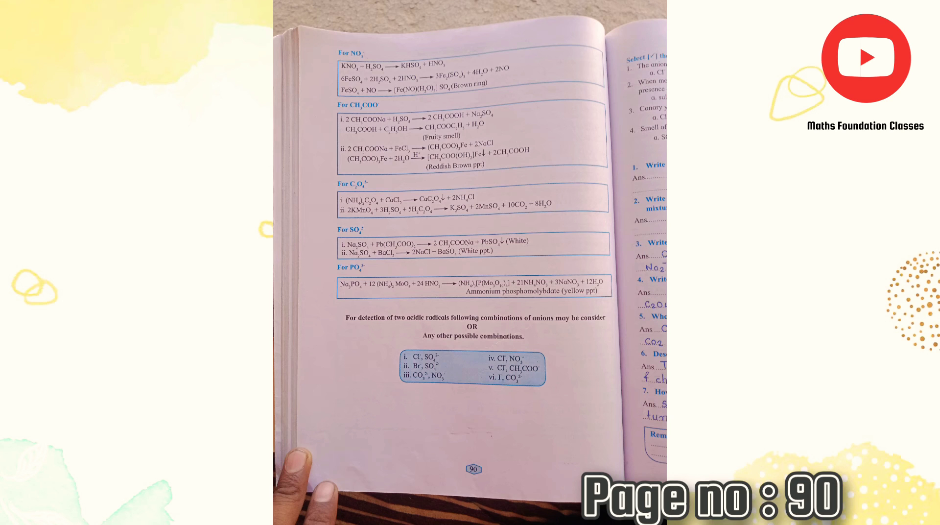
scroll("left", 3)
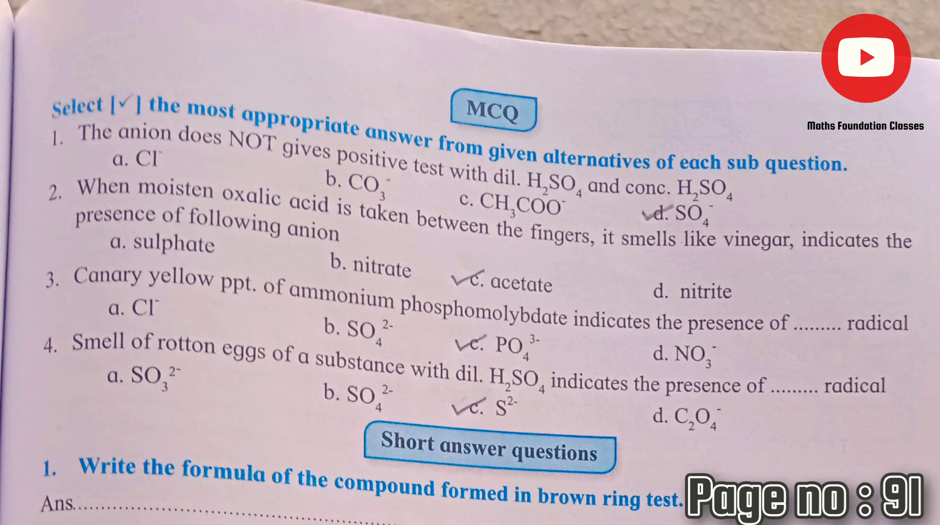
scroll("down", 3)
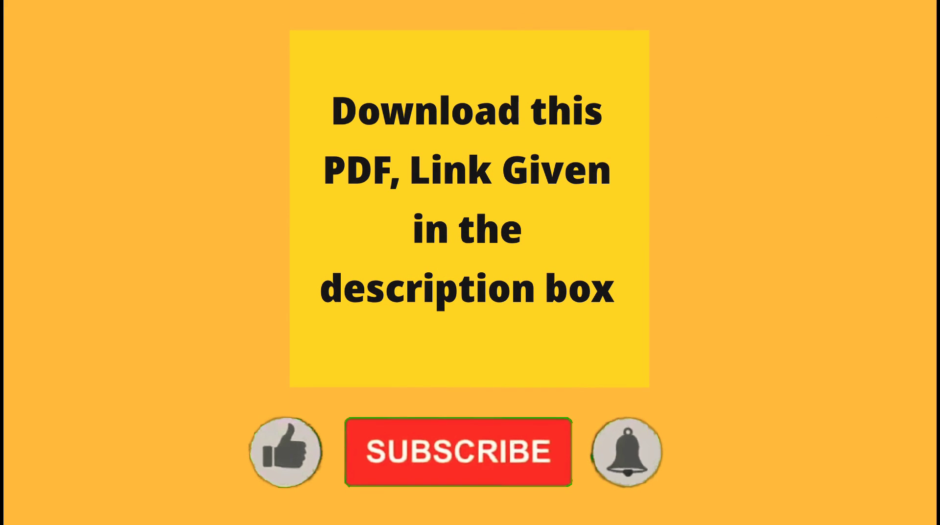
left_click(456, 452)
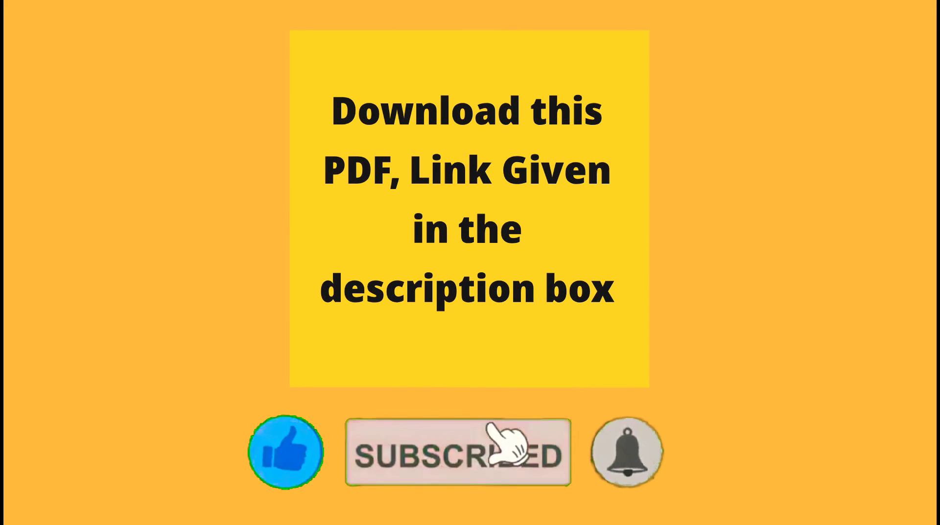